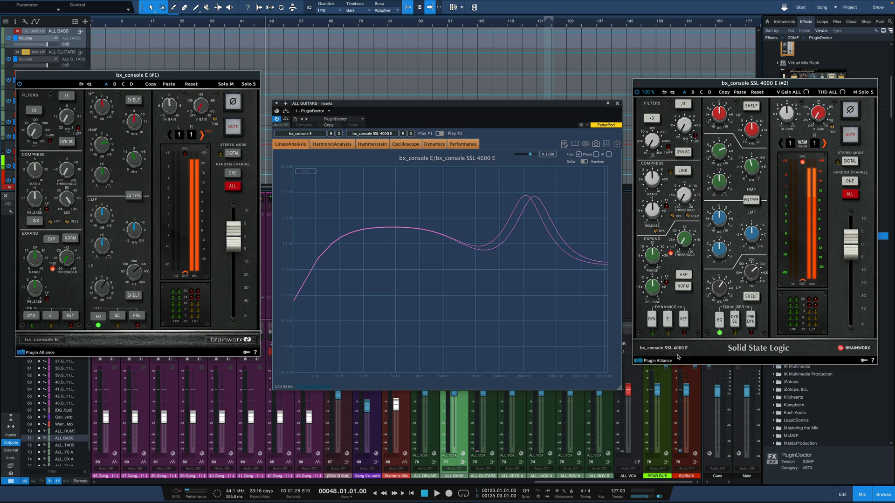
pyautogui.moveTo(733, 321)
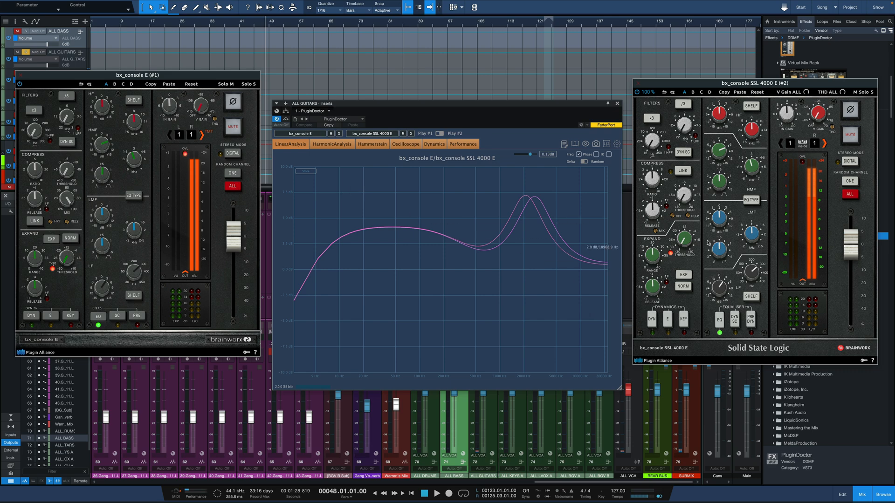
pyautogui.moveTo(587, 257)
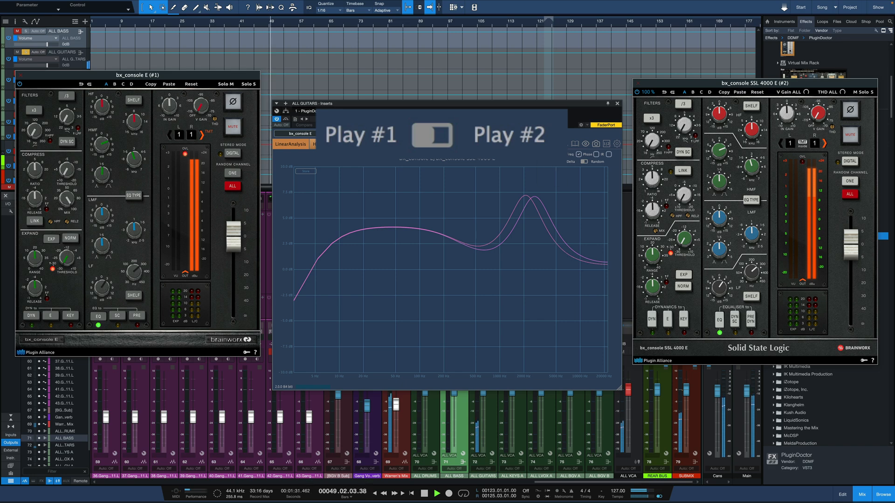
# Step: A/B the two console plugins, then shift the SSL 4000 E HMF peak to match
pyautogui.click(433, 135)
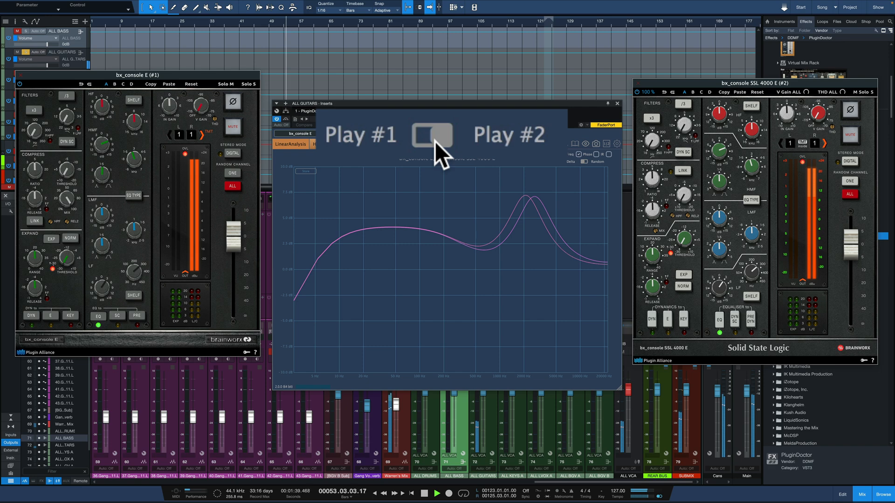
pyautogui.click(432, 135)
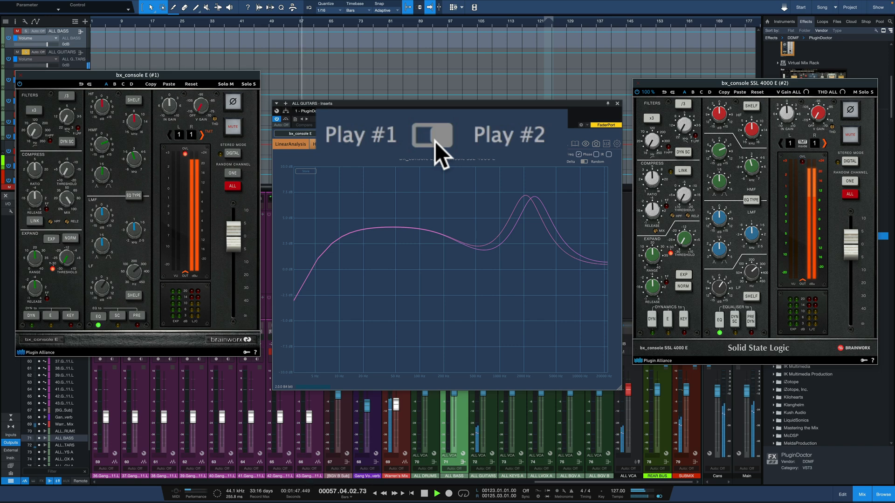
pyautogui.click(432, 135)
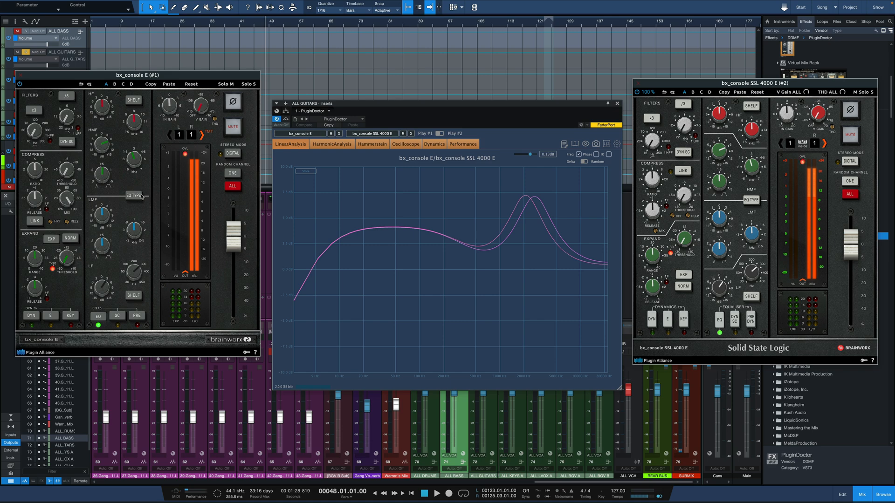
pyautogui.moveTo(534, 199)
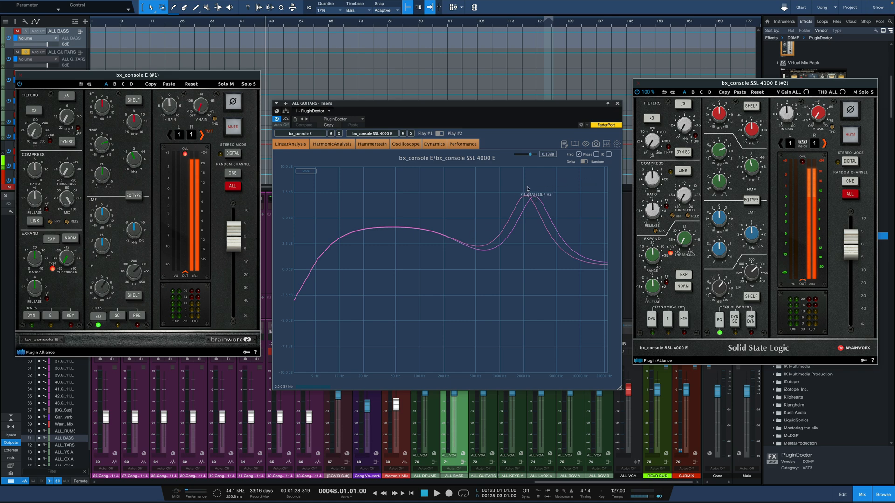
pyautogui.moveTo(327, 326)
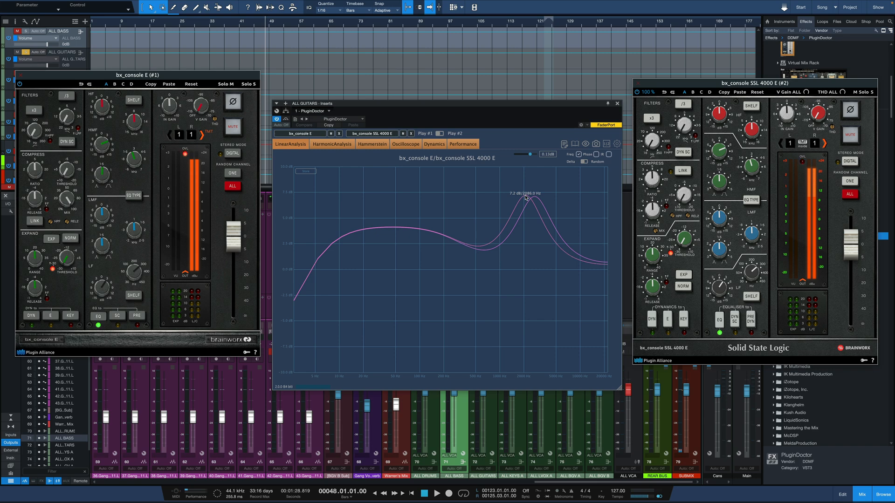
pyautogui.moveTo(577, 213)
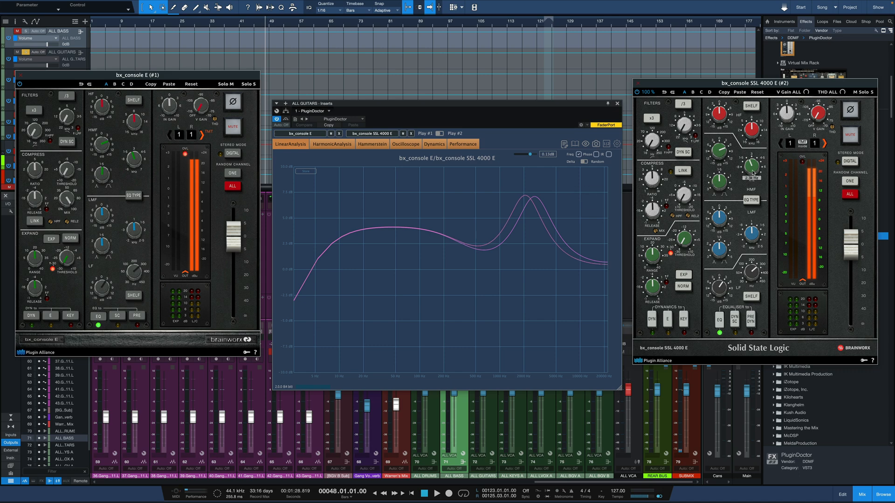
pyautogui.moveTo(749, 166); pyautogui.dragTo(749, 160)
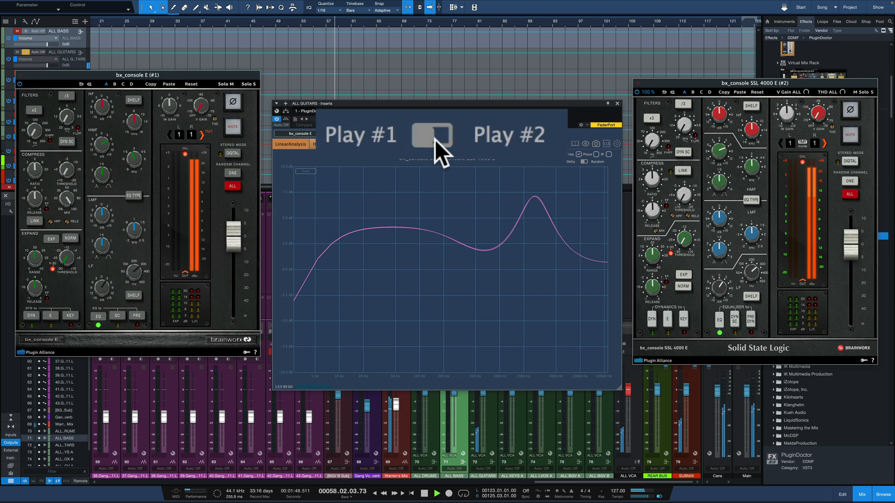
pyautogui.click(431, 136)
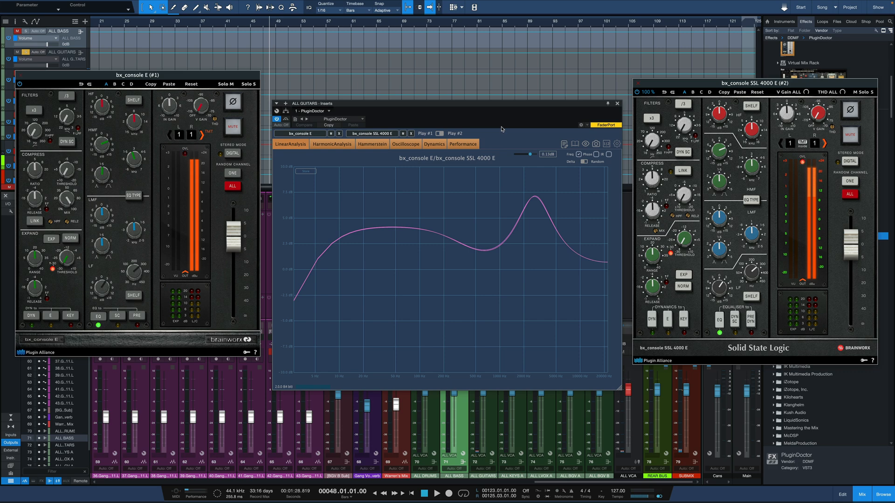
pyautogui.moveTo(475, 274)
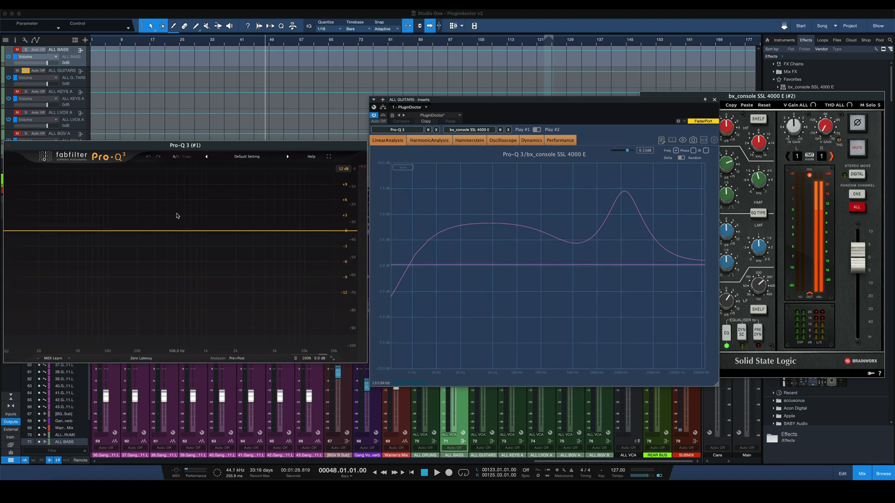
# Step: Add a low-frequency Pro-Q 3 band and raise it to match the SSL low boost
pyautogui.click(90, 223)
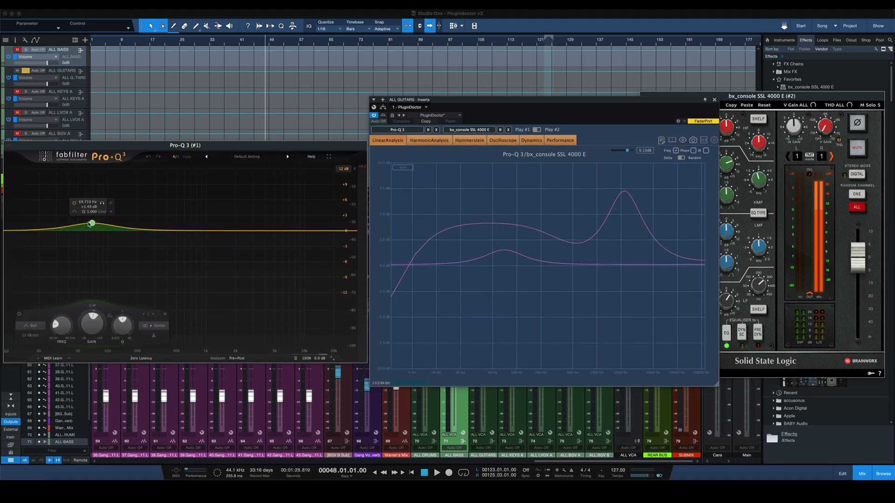
pyautogui.moveTo(90, 221); pyautogui.dragTo(67, 212)
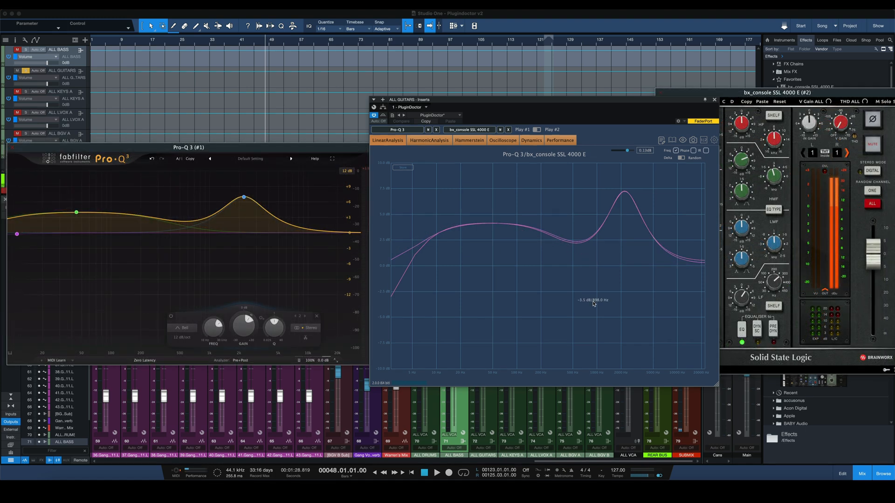
pyautogui.moveTo(638, 170)
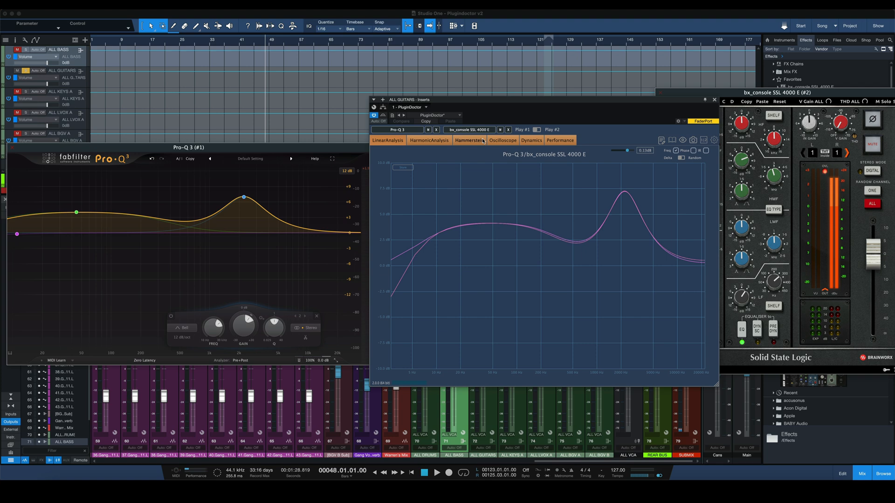
pyautogui.moveTo(649, 201)
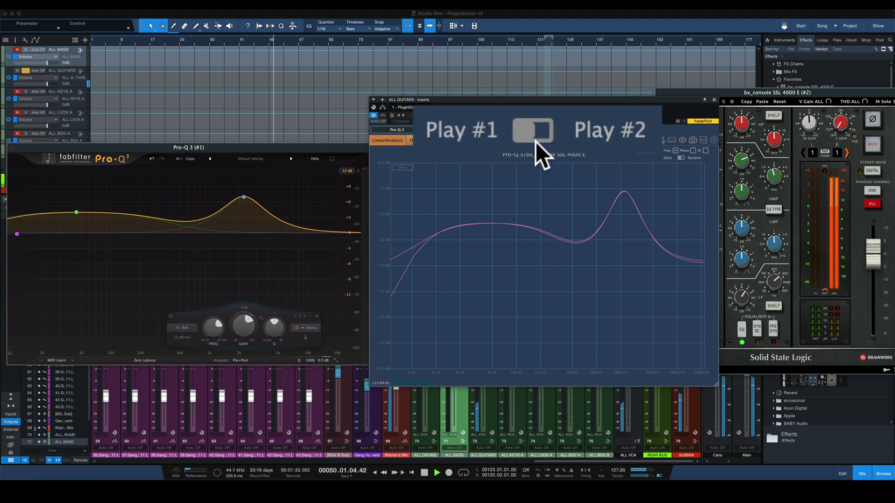
pyautogui.click(532, 130)
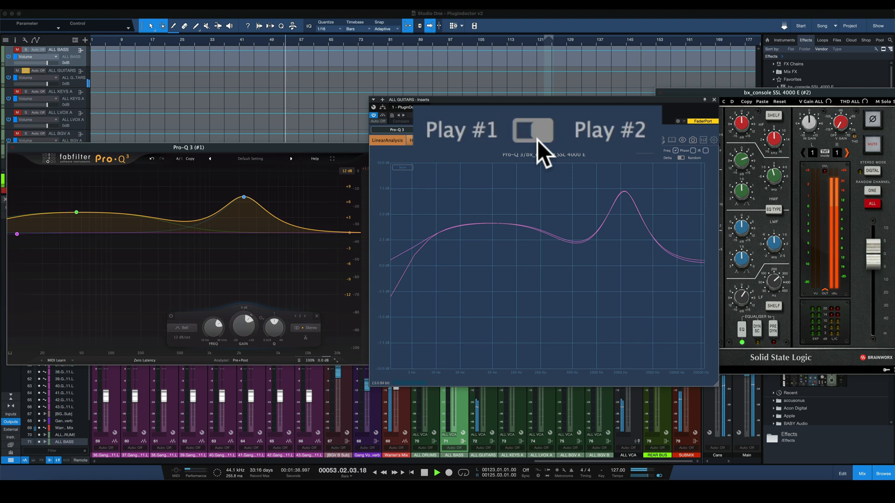
pyautogui.click(531, 131)
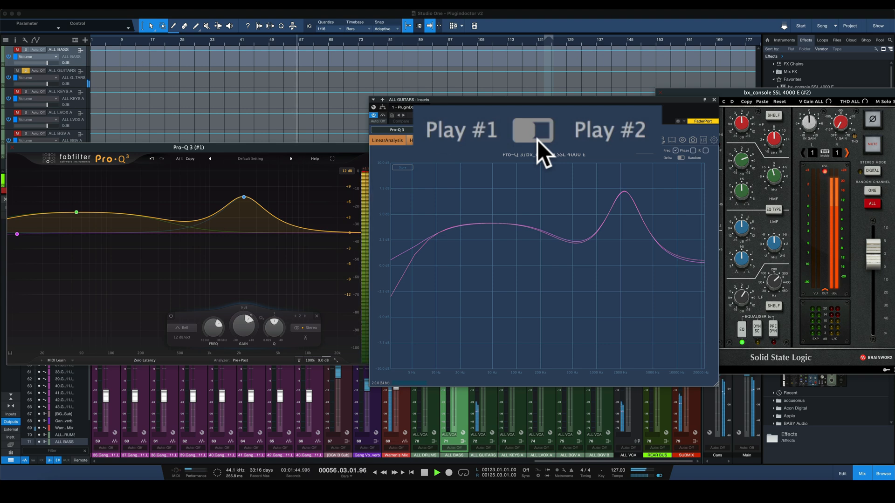
pyautogui.click(532, 130)
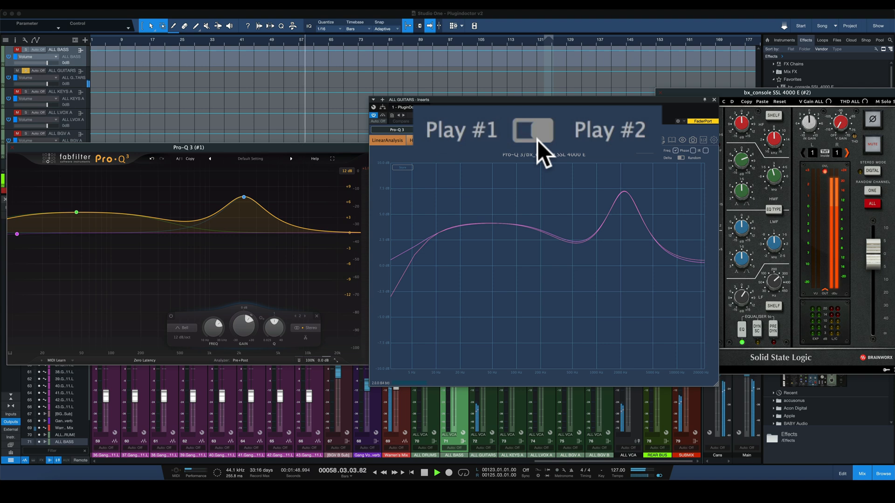
pyautogui.click(532, 132)
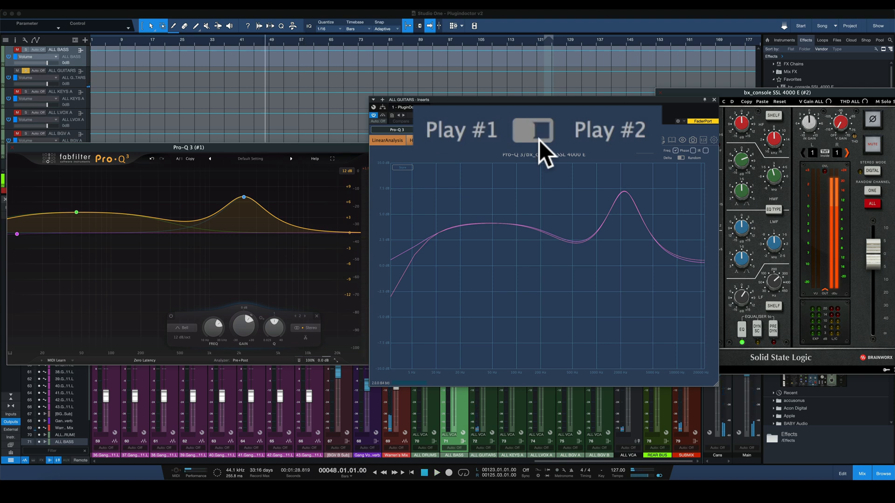
pyautogui.click(437, 472)
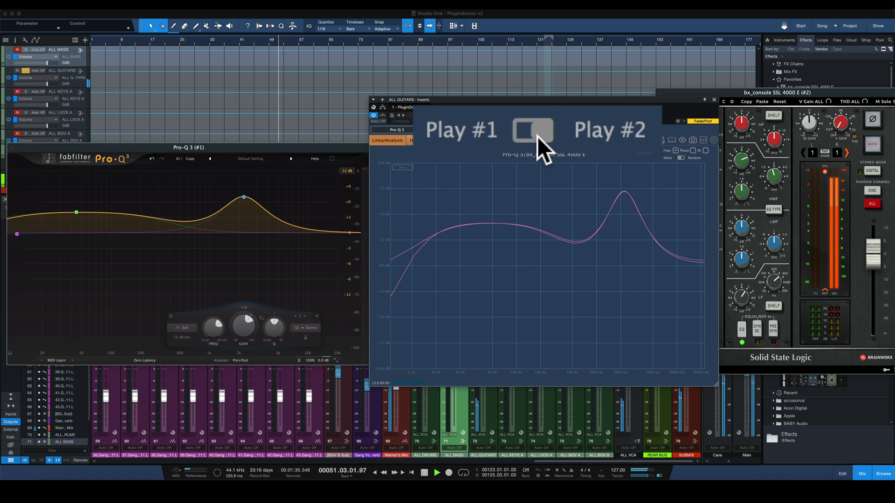
pyautogui.click(531, 130)
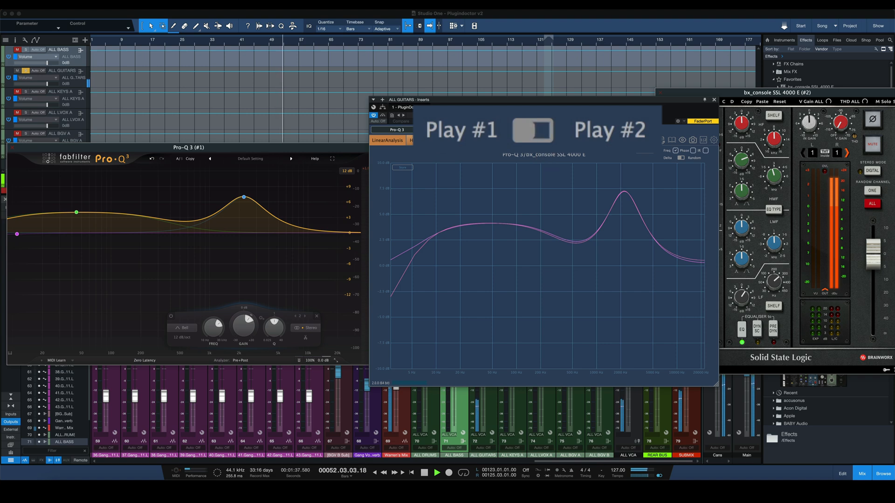